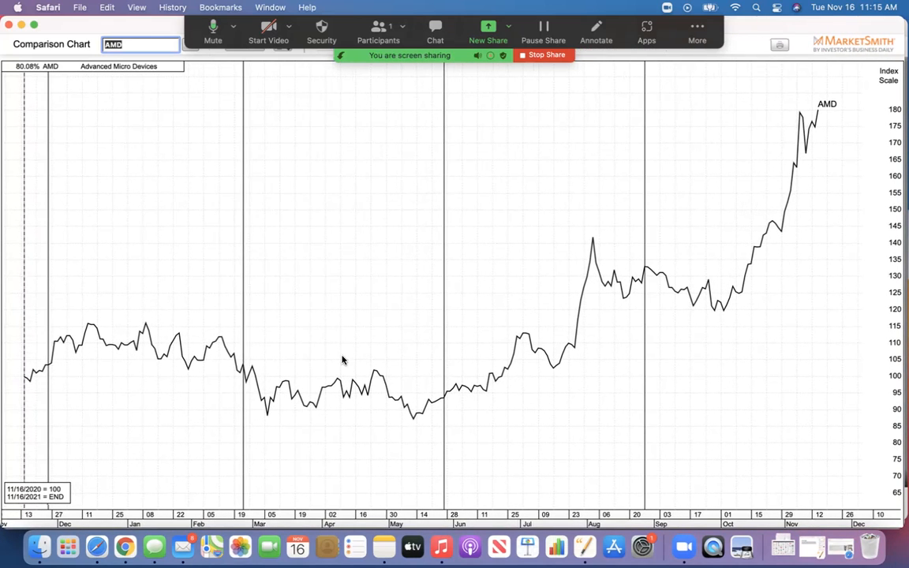
mouse_move(169, 204)
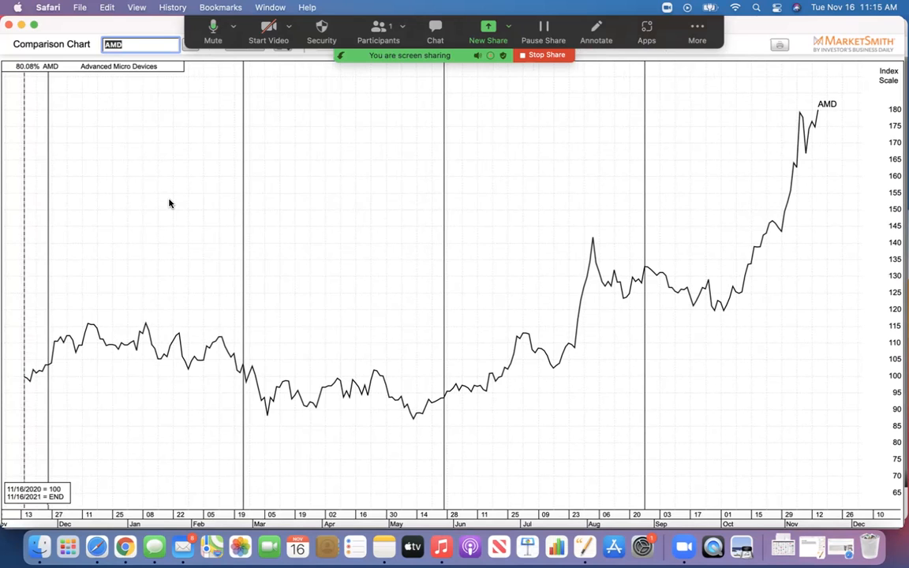
Step: Add Intel (INTC) to the comparison chart alongside AMD
type("I")
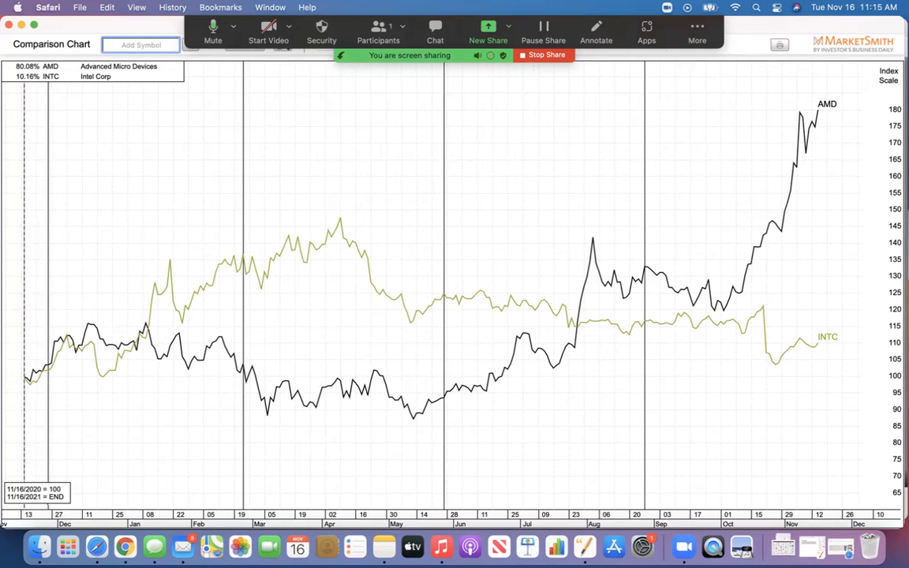
mouse_move(176, 194)
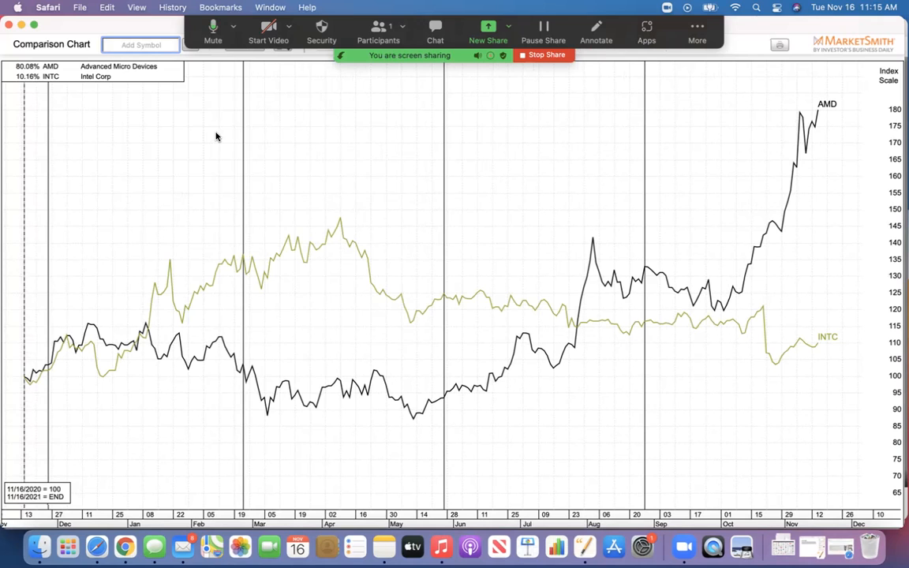
Step: Add The Trade Desk (TTD) and Roku (ROKU) lines to the comparison chart
type("TT")
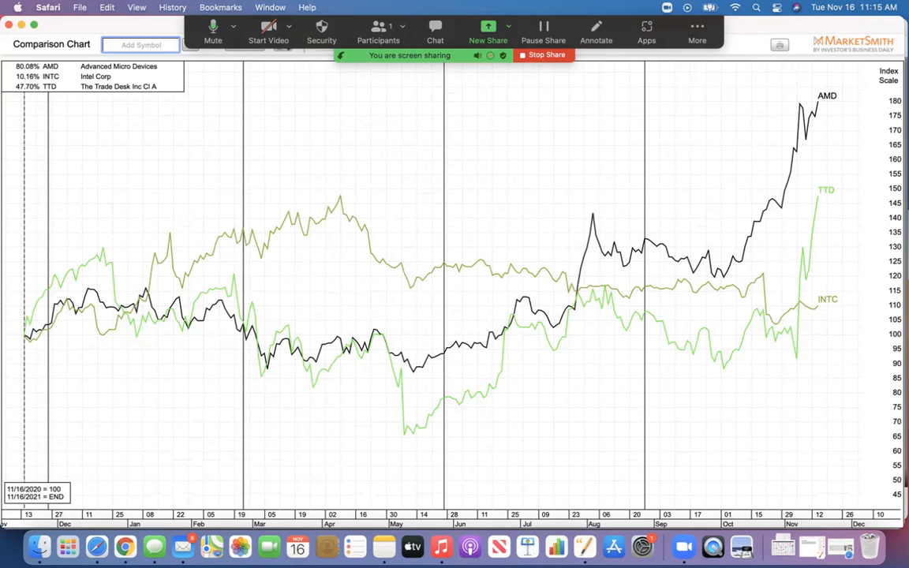
left_click(141, 45)
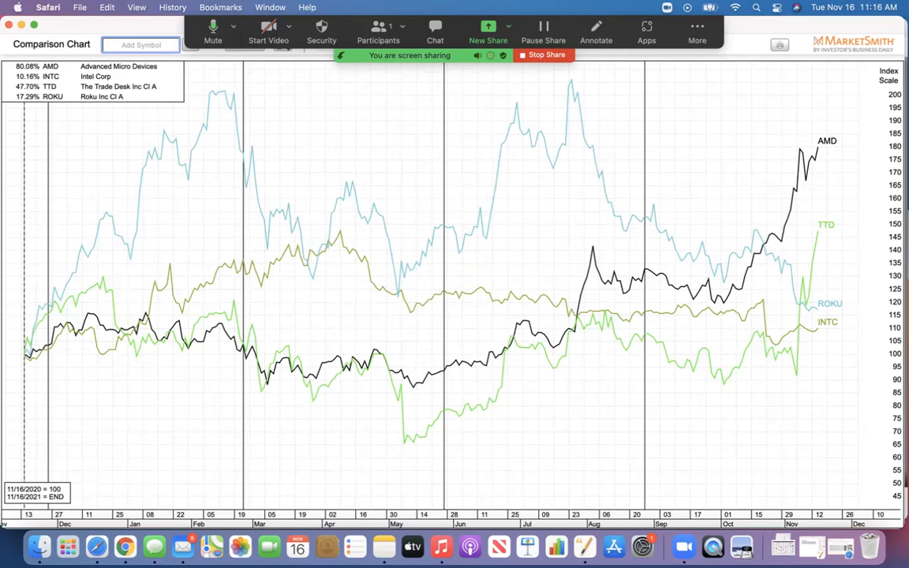
Step: Add Crocs (CROX) and Skechers (SKX) lines to the comparison chart
type("CROX")
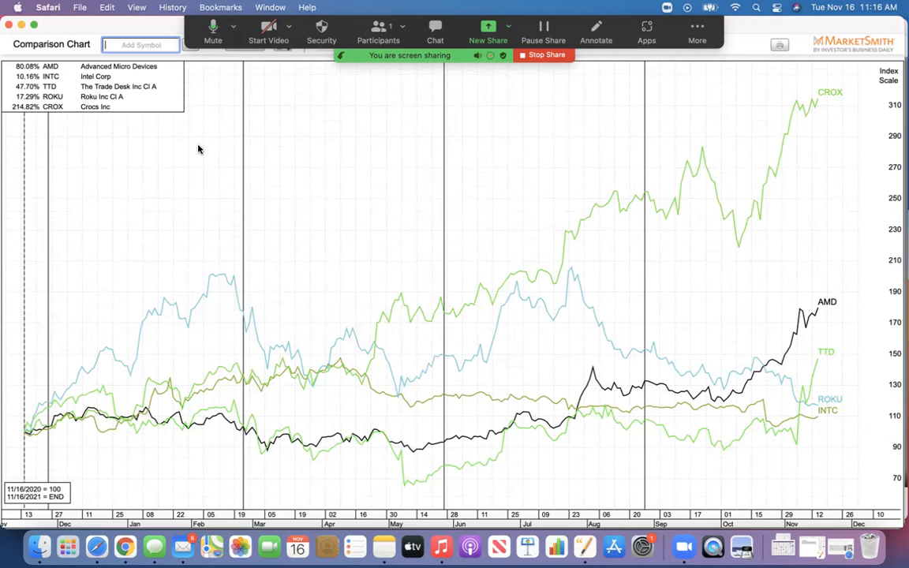
mouse_move(211, 172)
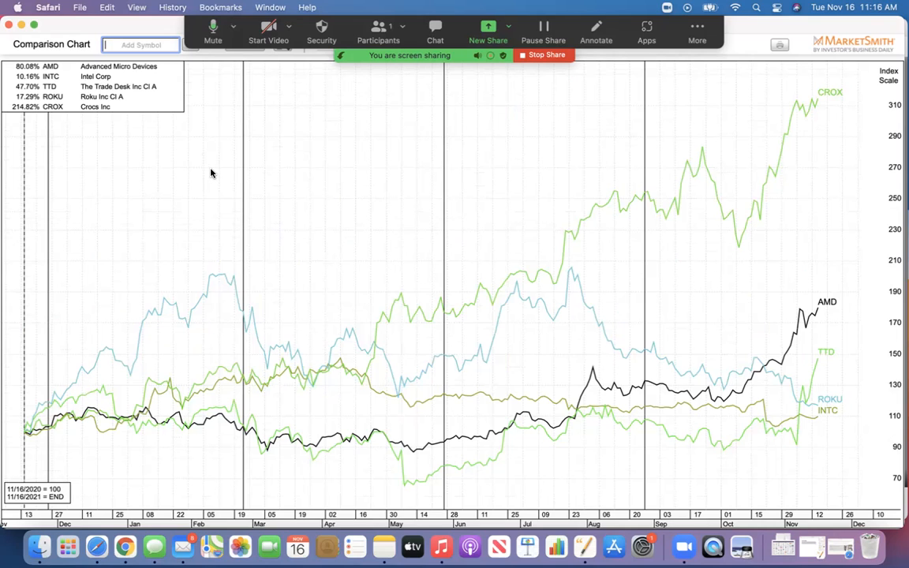
type("SK")
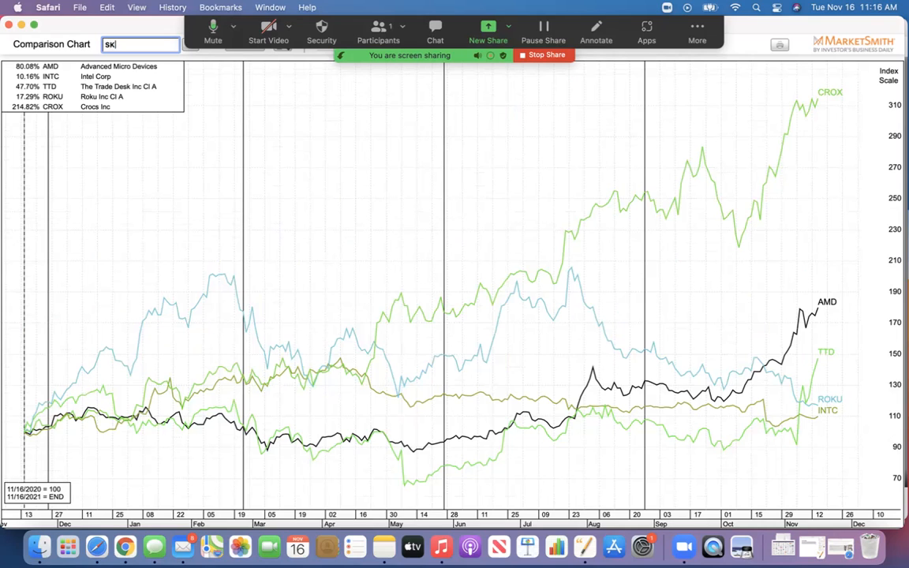
key("Return")
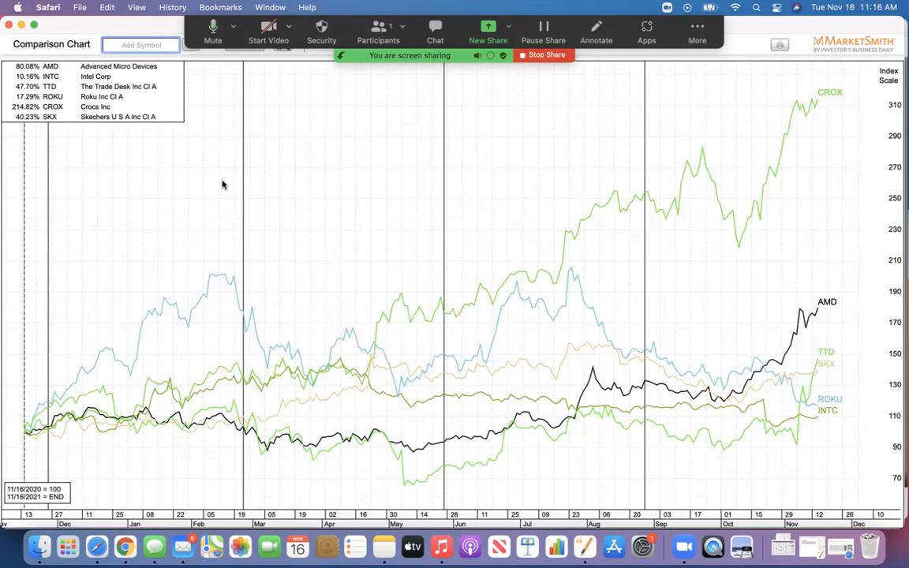
mouse_move(604, 142)
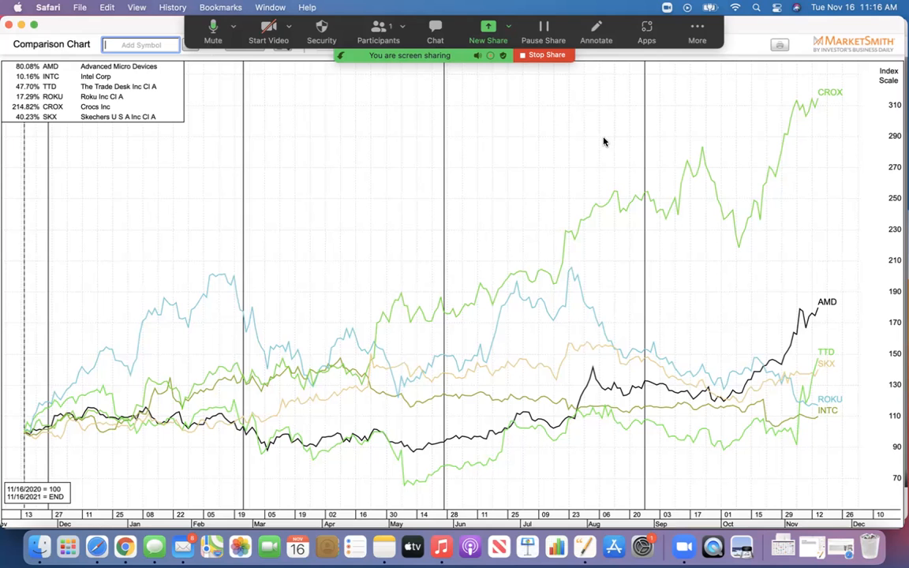
Step: Add Dillard's (DDS) and Nordstrom (JWN) lines to the comparison chart
type("DDS")
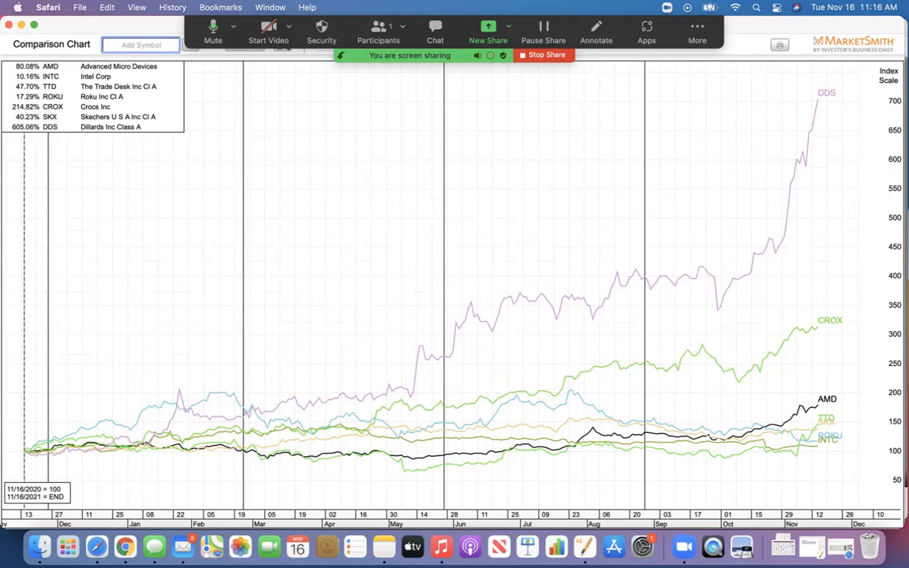
type("J")
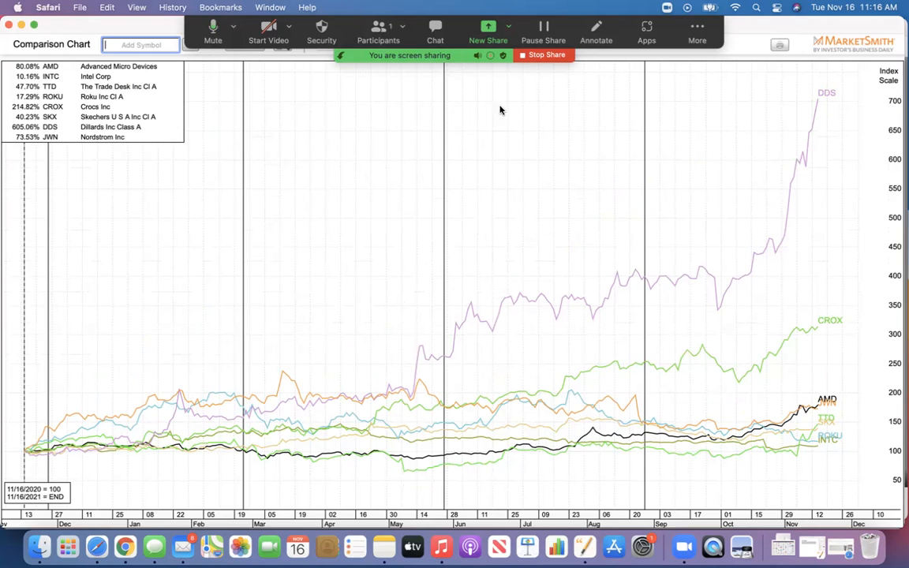
mouse_move(278, 142)
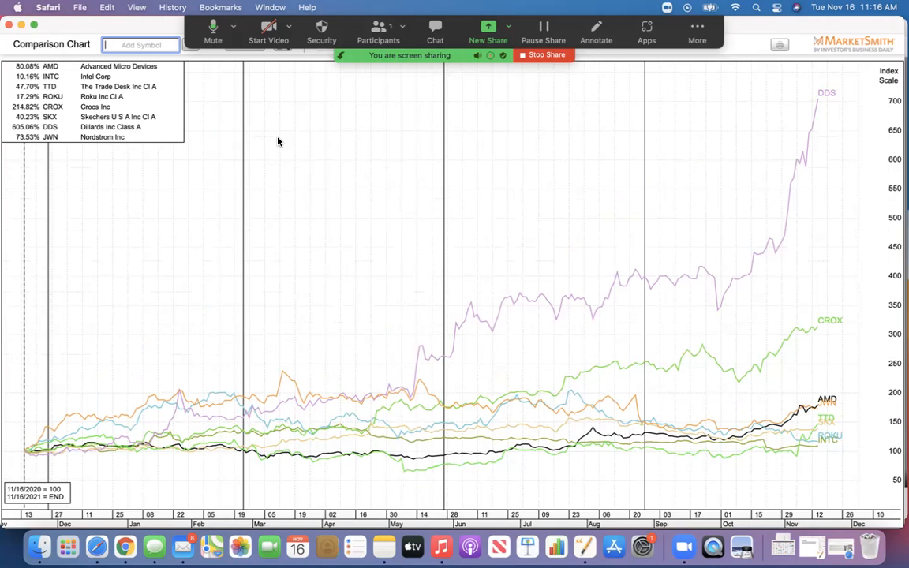
mouse_move(221, 145)
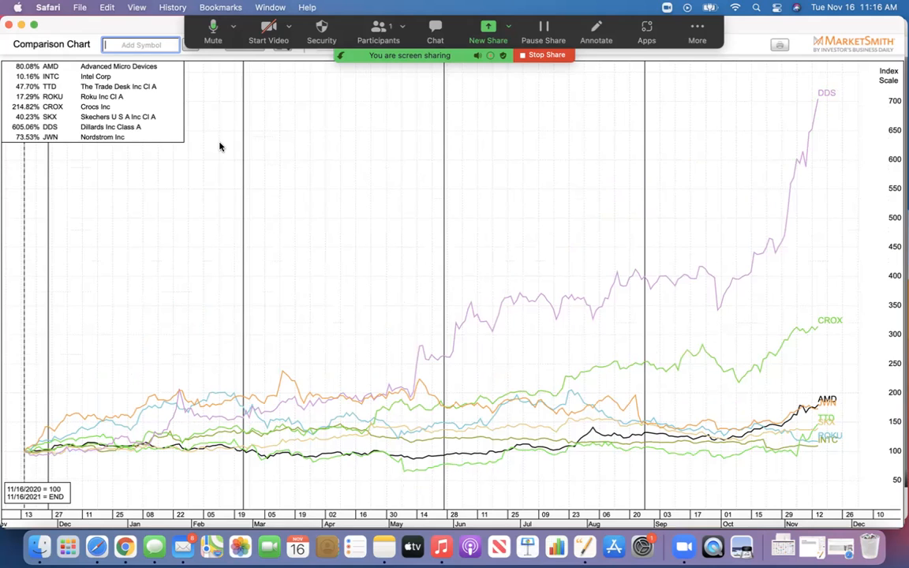
Step: Add Tesla (TSLA) and General Motors (GM), completing the ten-stock chart
type("TSLA")
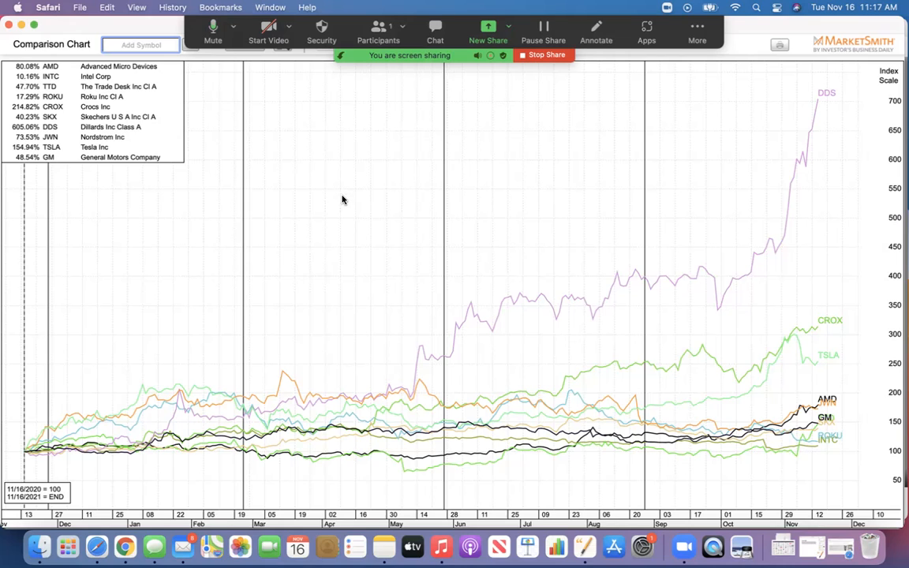
mouse_move(624, 155)
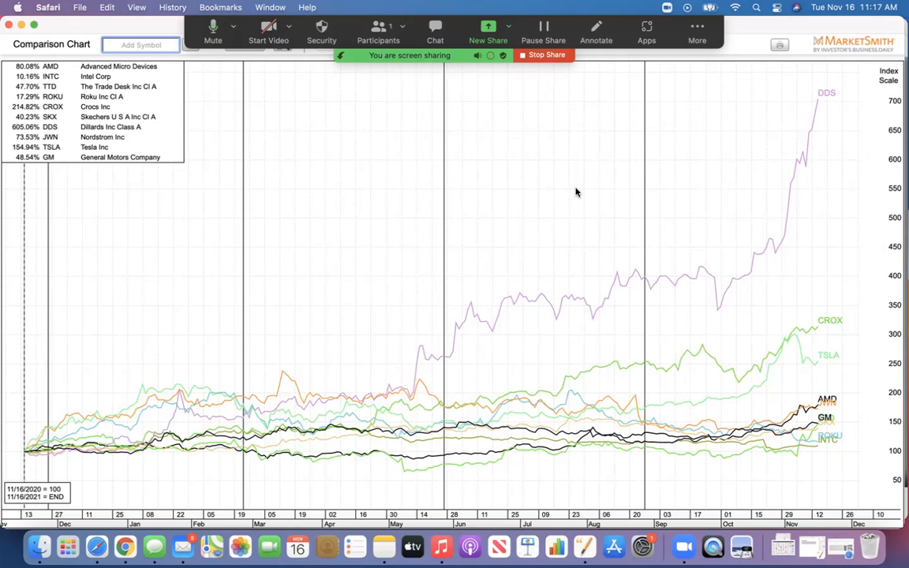
mouse_move(577, 198)
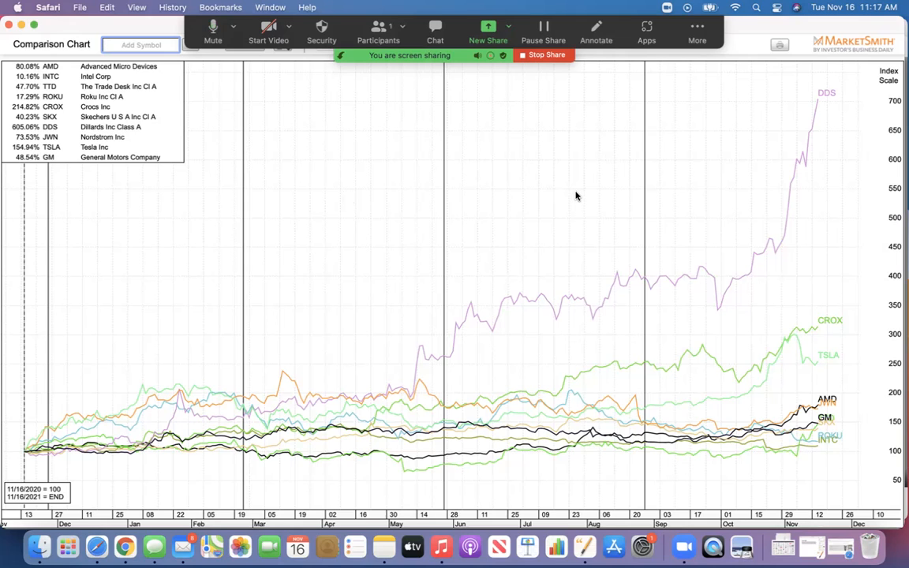
mouse_move(575, 185)
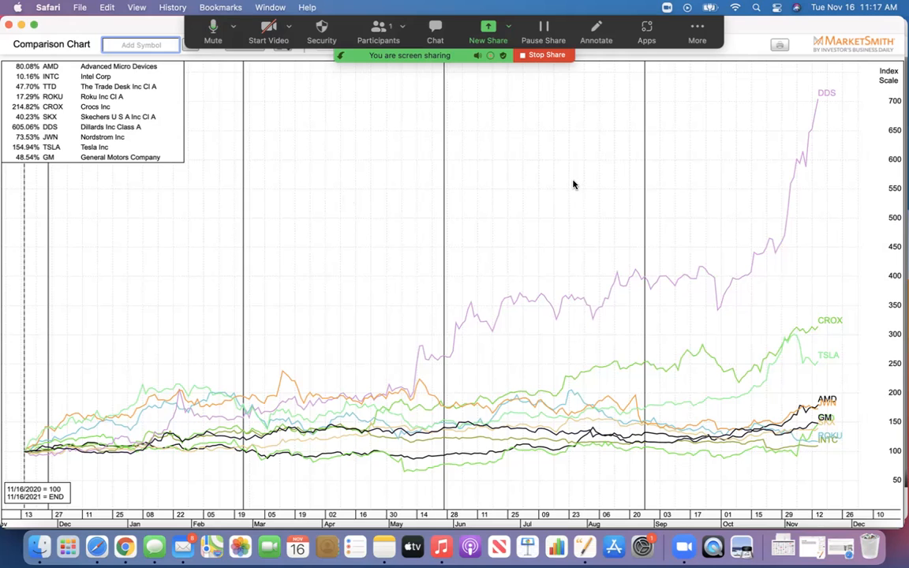